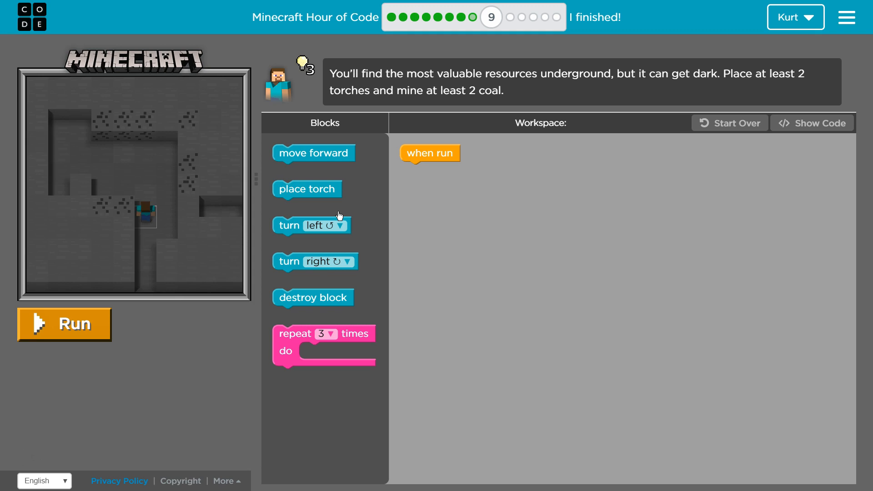
mouse_move(315, 204)
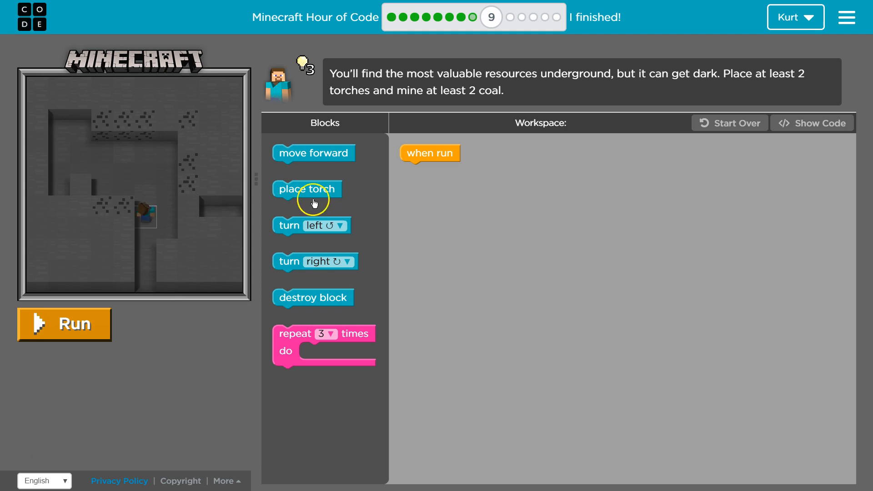
mouse_move(257, 226)
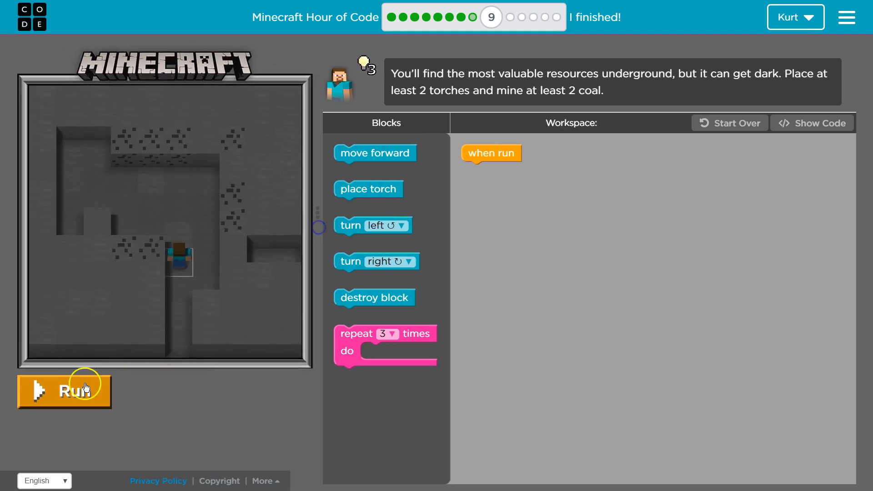
Run the turn left, destroy, move forward, destroy program to test the mining.
left_click(64, 390)
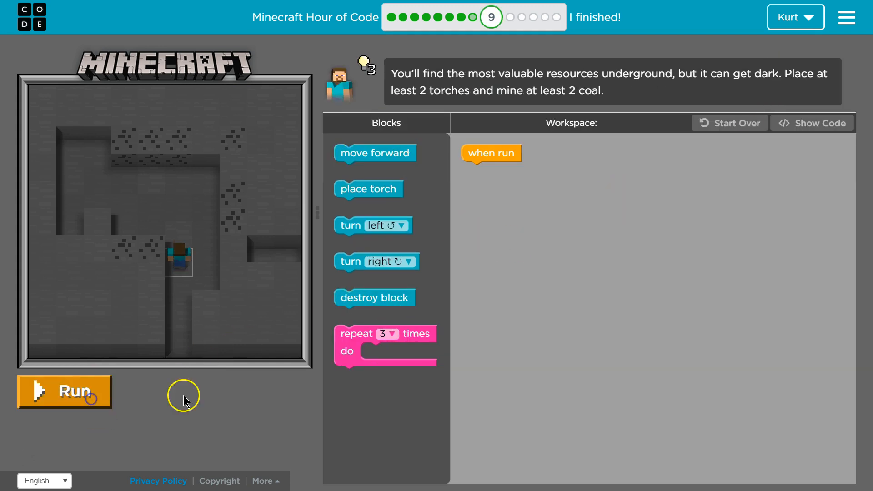
mouse_move(506, 294)
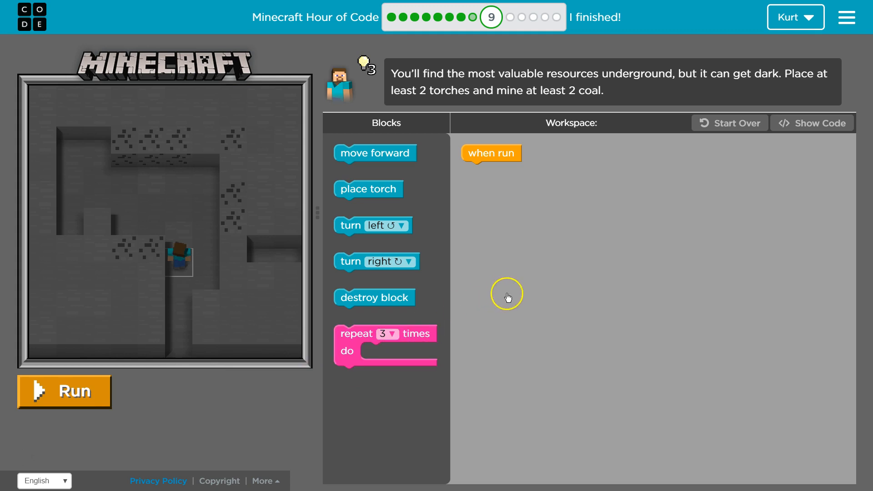
mouse_move(423, 181)
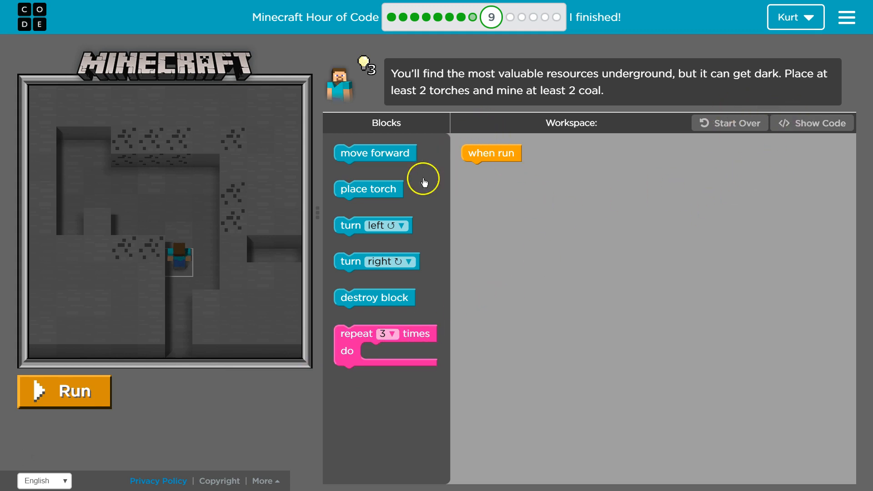
mouse_move(233, 272)
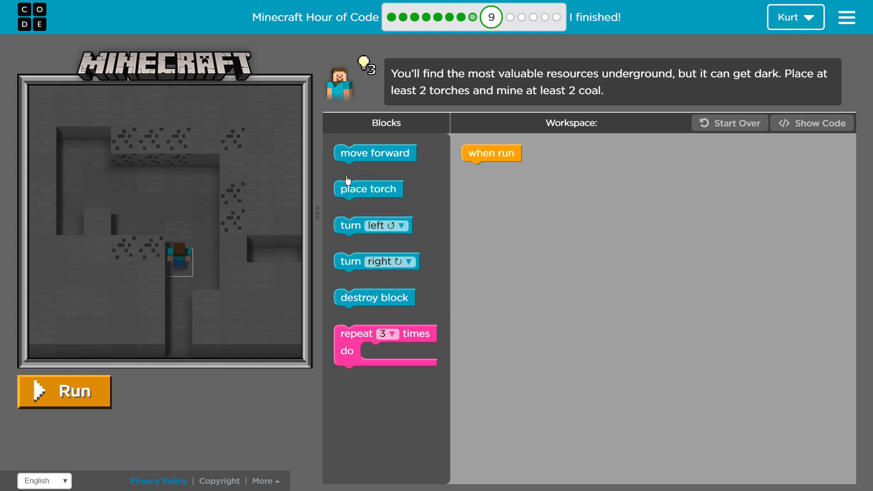
mouse_move(211, 214)
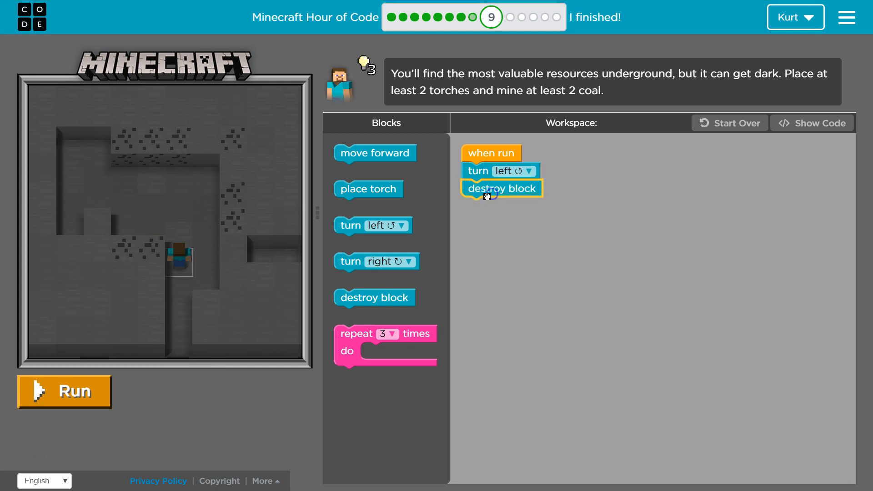
left_click(64, 391)
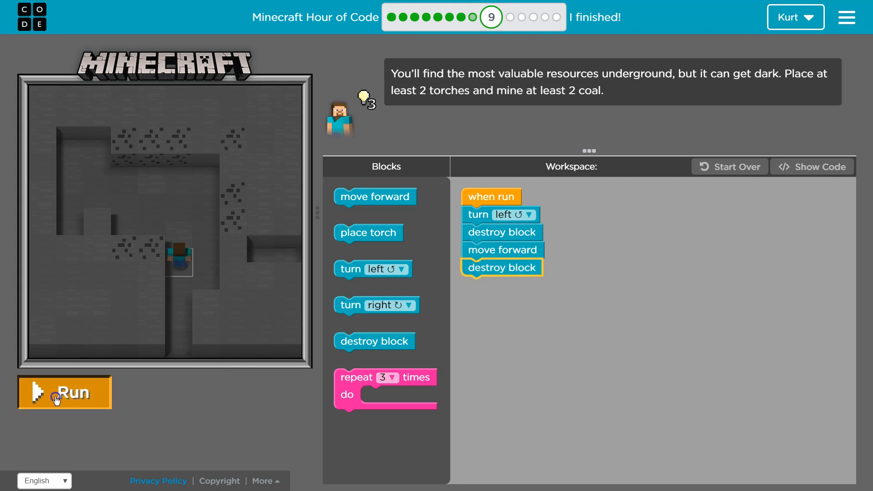
left_click(64, 392)
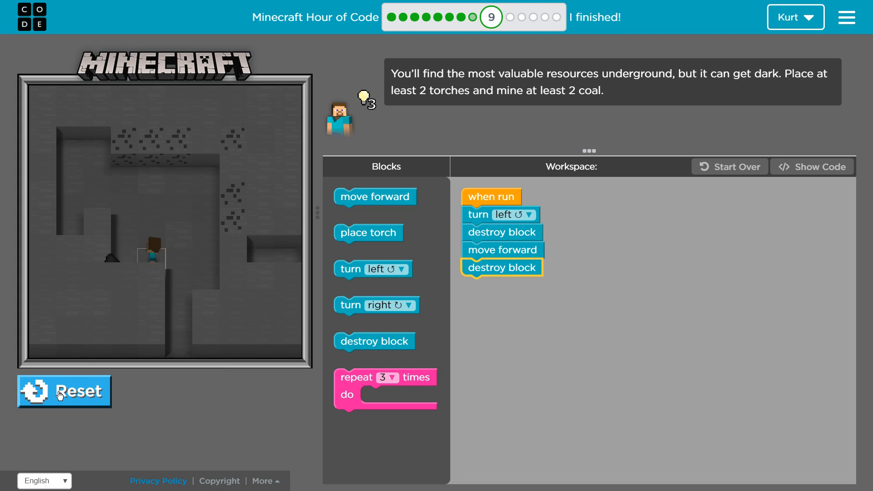
left_click(64, 391)
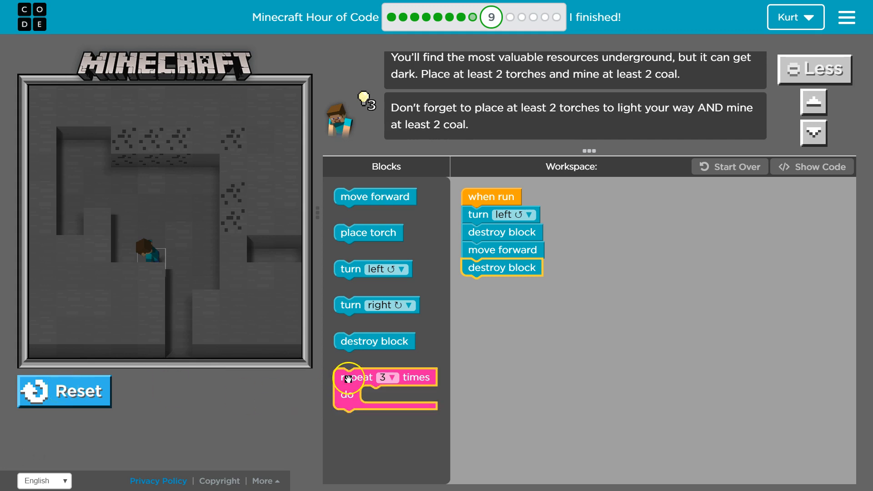
mouse_move(395, 248)
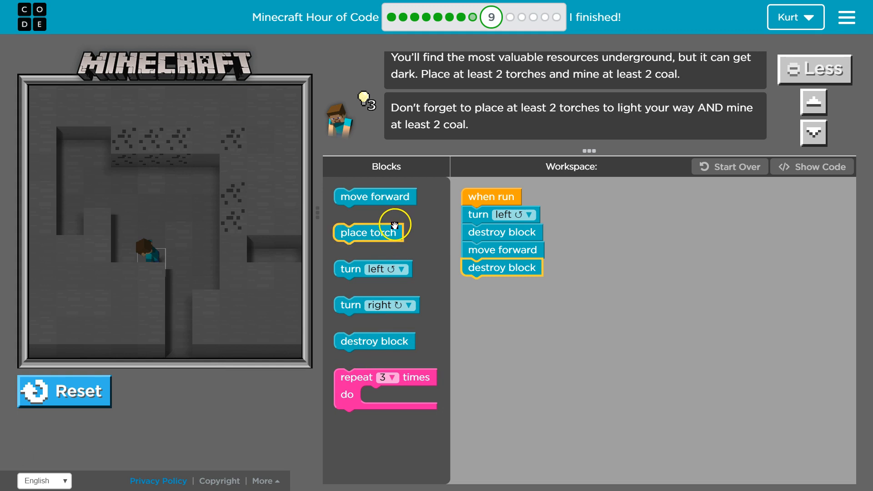
mouse_move(351, 268)
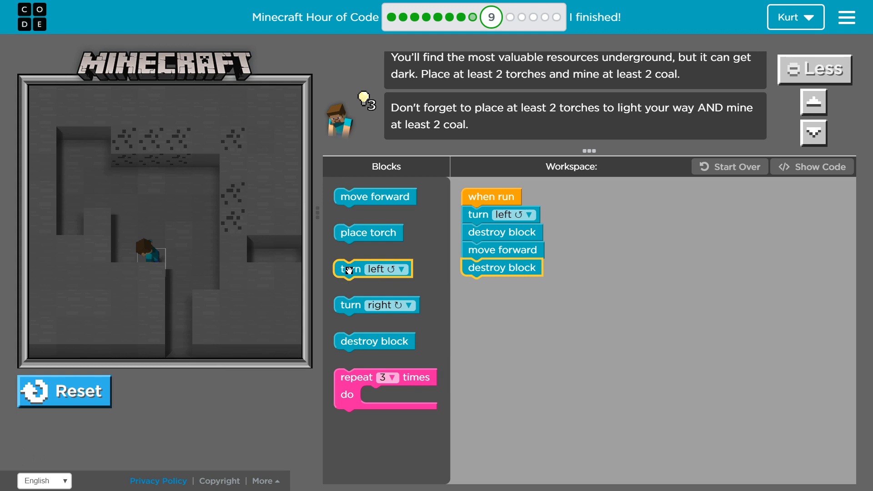
mouse_move(367, 213)
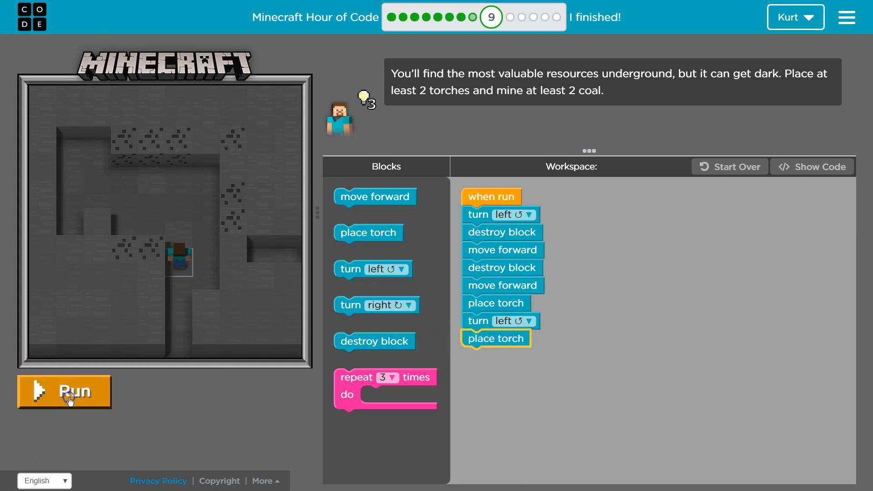
Run the nine-block program with both torches to test the cave lighting.
left_click(63, 390)
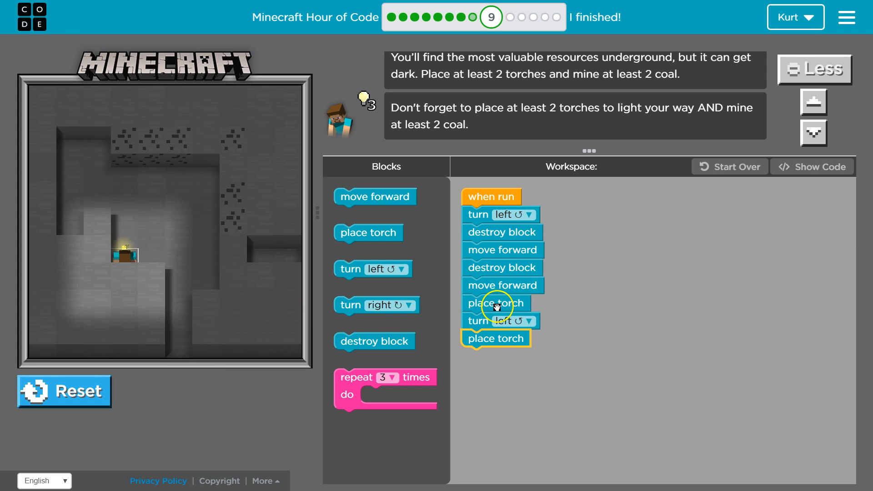
mouse_move(496, 307)
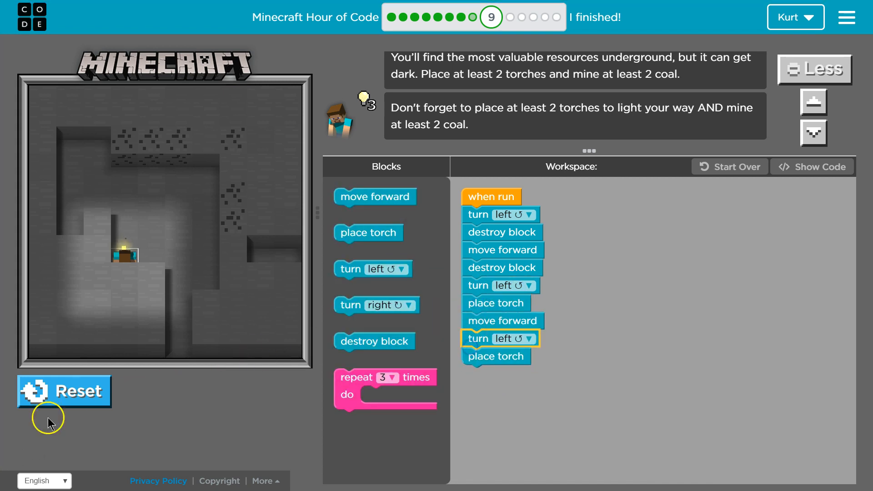
Rerun the reordered program with turn right under the first place torch.
left_click(64, 390)
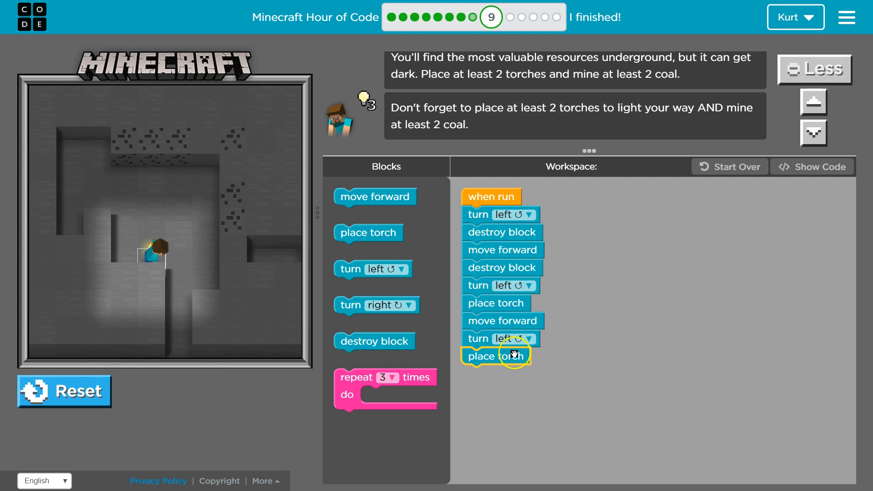
mouse_move(487, 288)
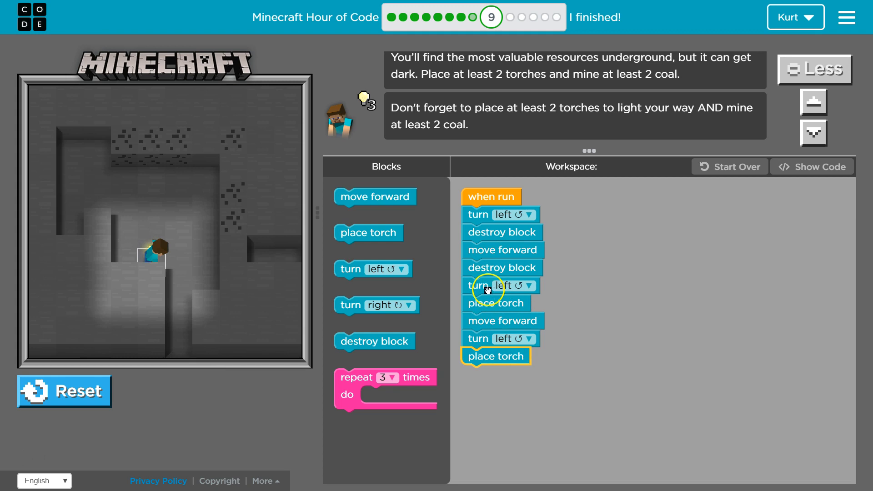
mouse_move(492, 316)
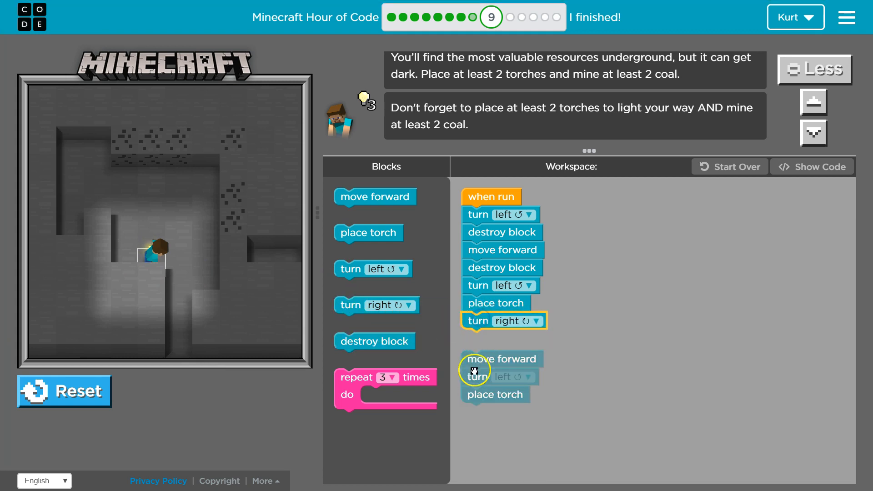
Rerun the program with the last three blocks under turn right and no final left turn.
left_click(64, 391)
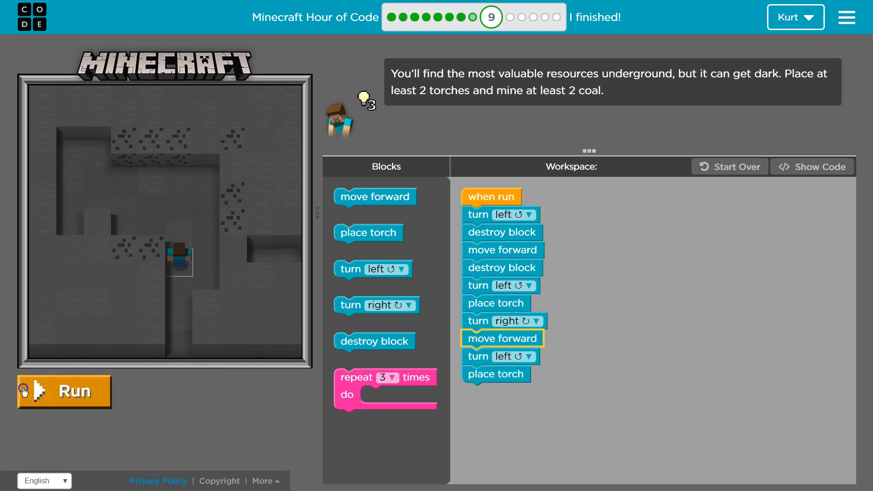
left_click(64, 390)
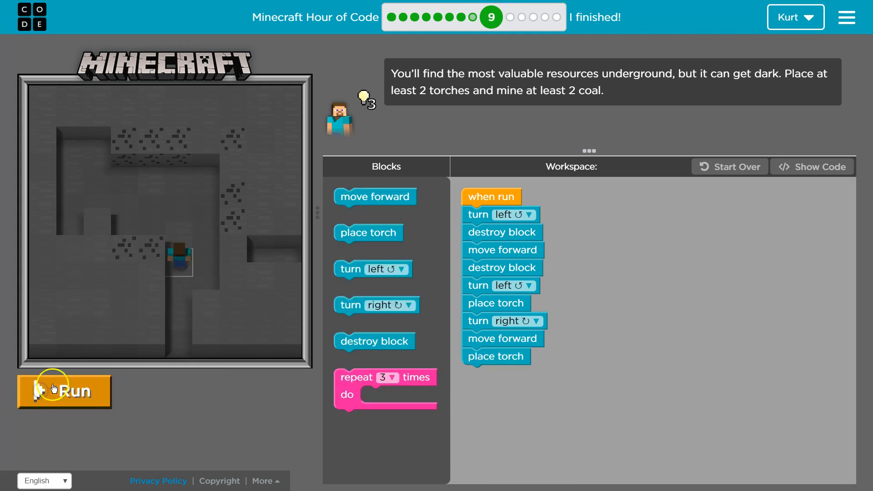
left_click(65, 390)
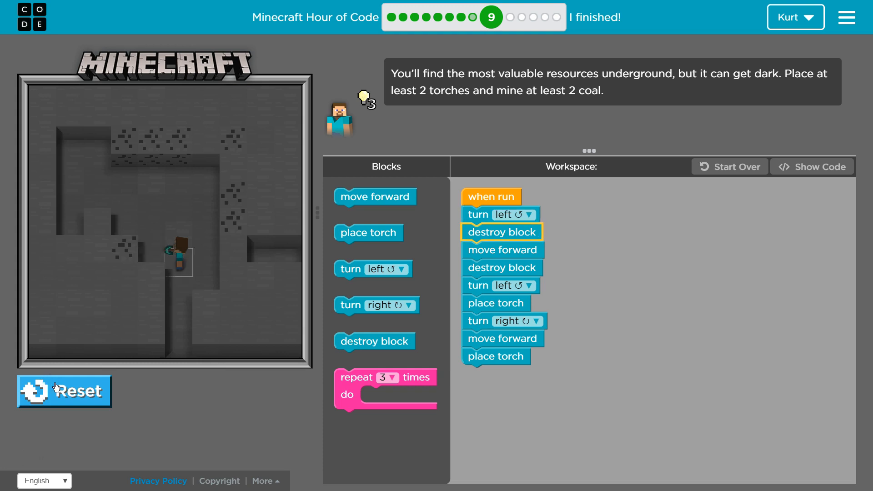